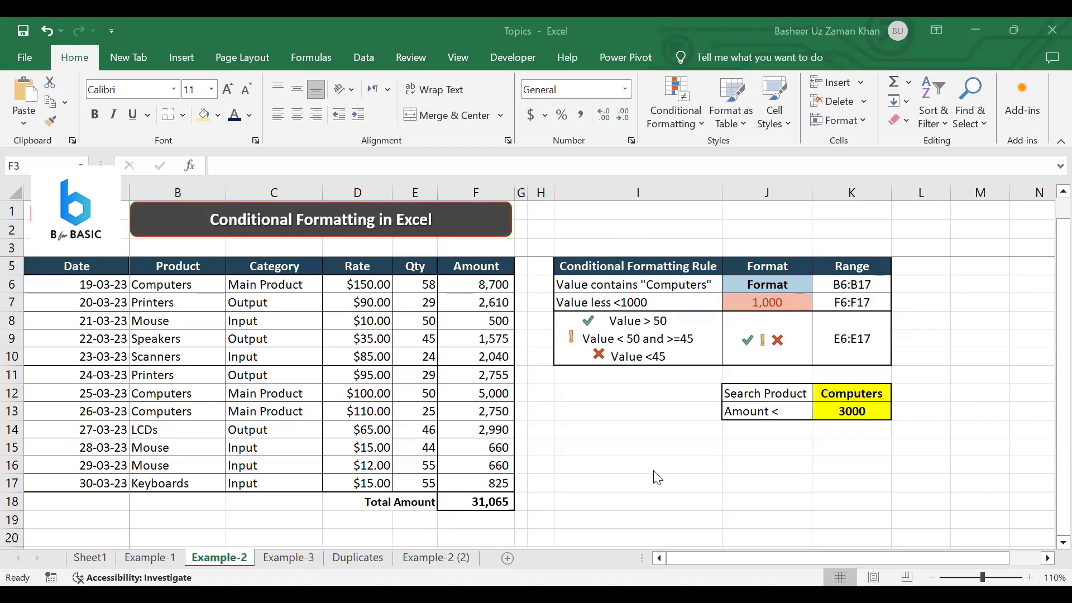
{"action": "mouse_move", "coordinate": [477, 287]}
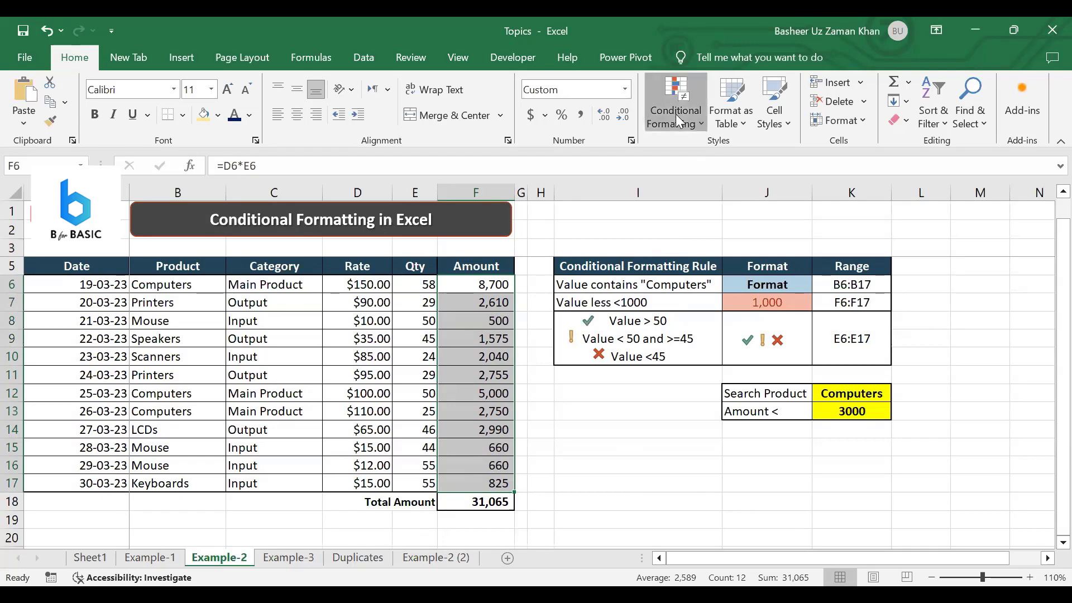
Step: Start choosing a blue gradient data bar for the Amount values F6:F17 via Conditional Formatting
{"action": "left_click", "coordinate": [674, 103]}
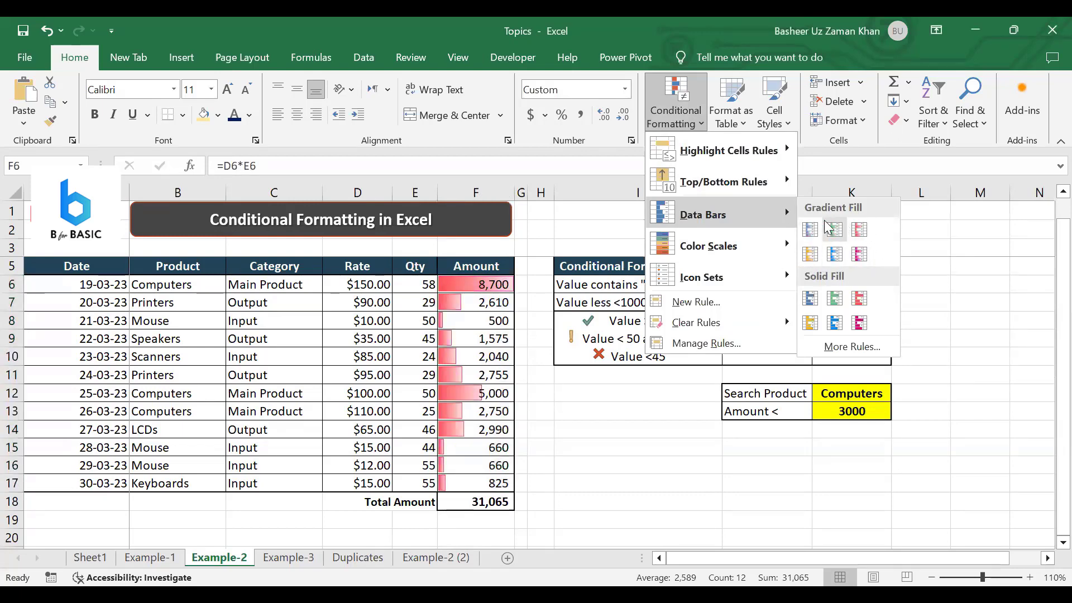
{"action": "mouse_move", "coordinate": [809, 229]}
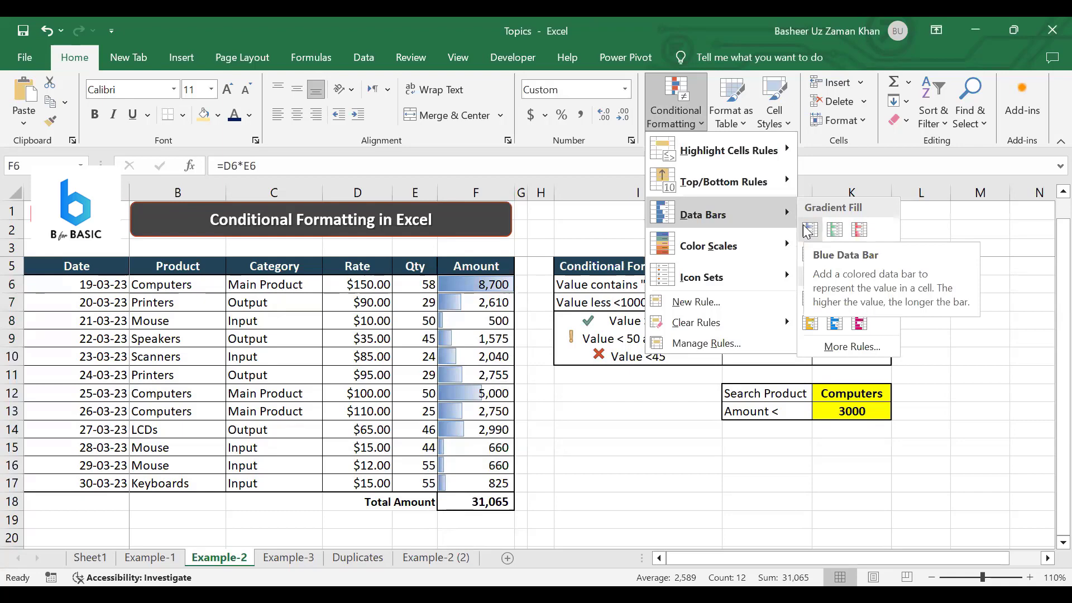
{"action": "mouse_move", "coordinate": [756, 554]}
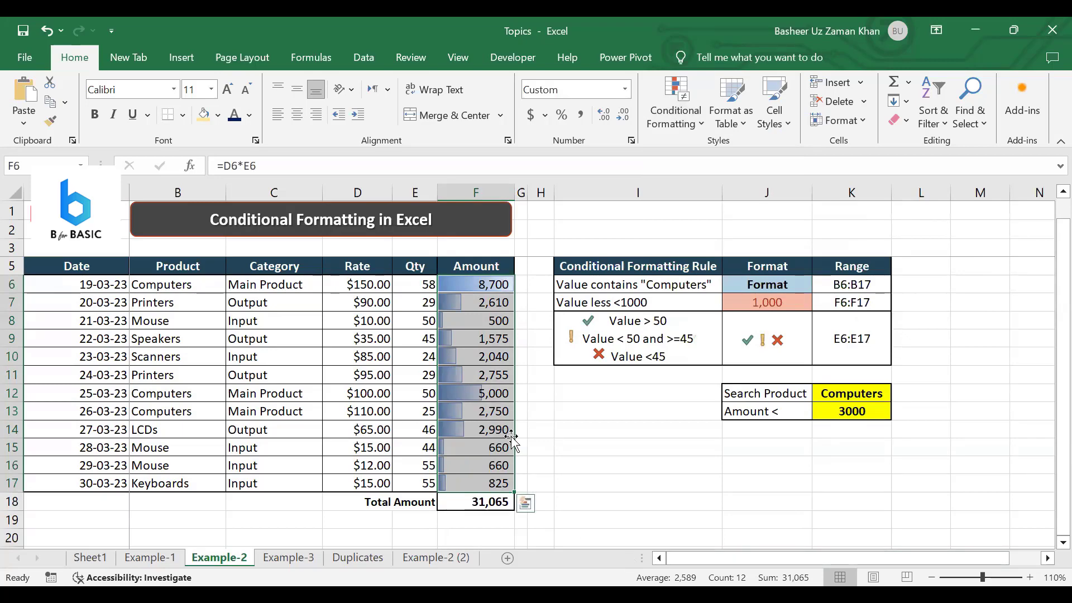
{"action": "mouse_move", "coordinate": [451, 306]}
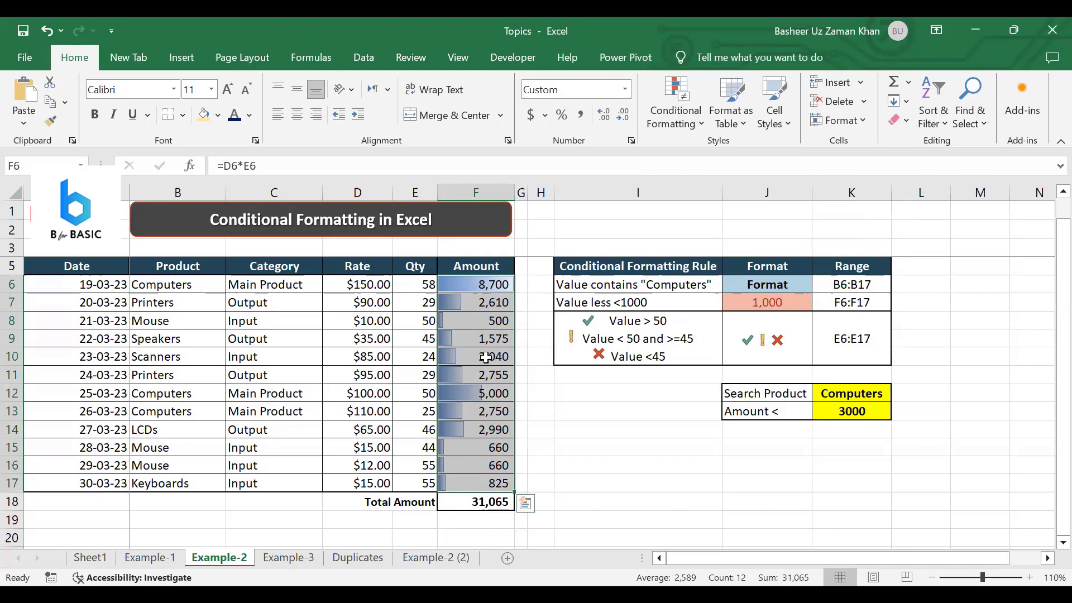
{"action": "mouse_move", "coordinate": [487, 445]}
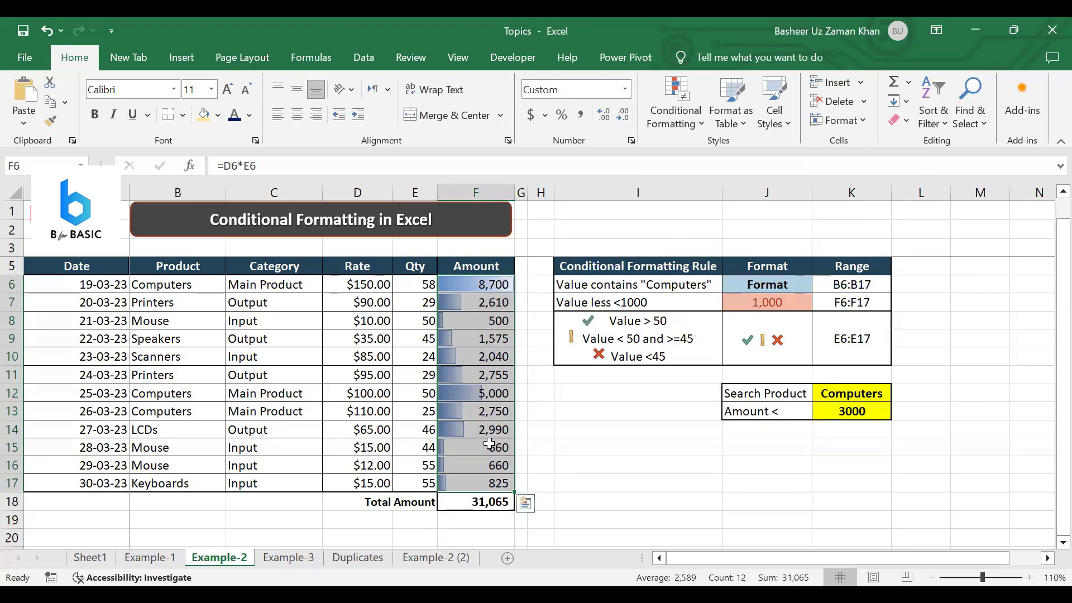
Step: Bring up the existing Data Bar rule in the rules manager for editing
{"action": "left_click", "coordinate": [673, 103]}
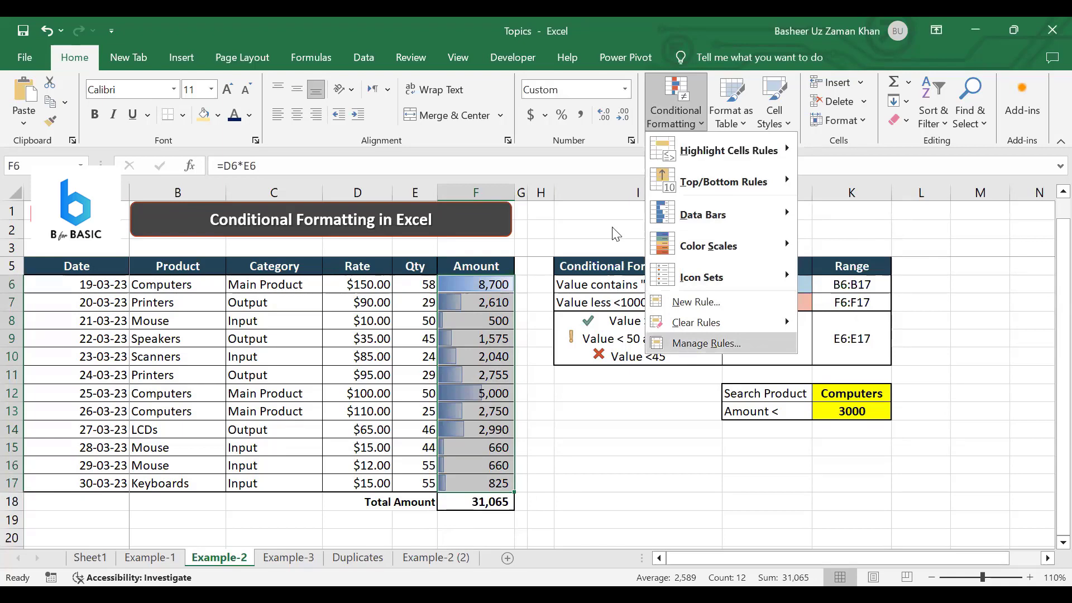
{"action": "left_click", "coordinate": [706, 343]}
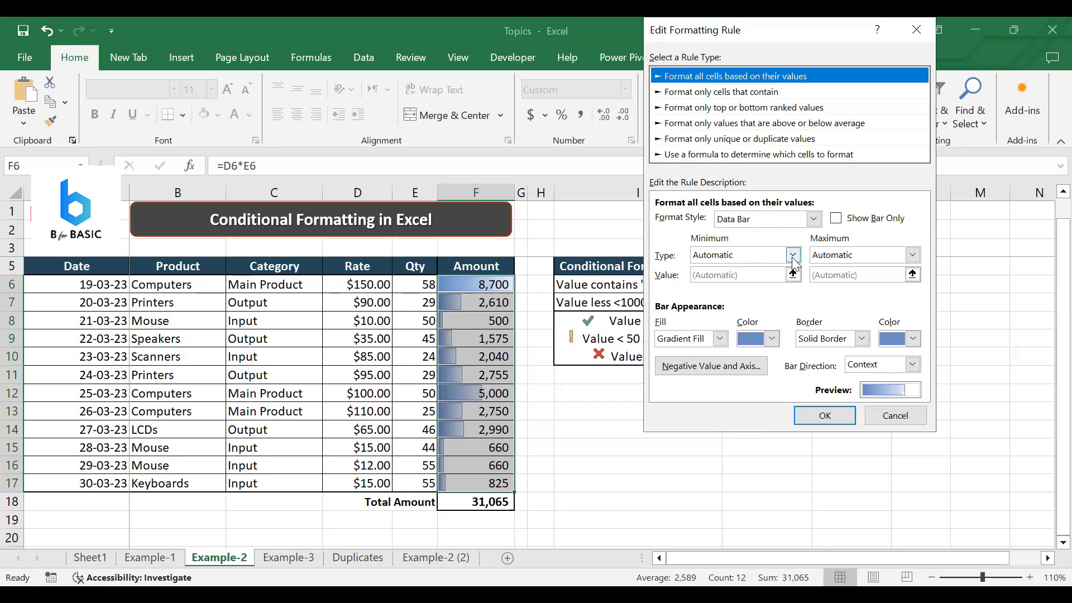
Step: Set the data bar minimum to a fixed number 0 and maximum to 10000, and confirm the rule
{"action": "left_click", "coordinate": [792, 254]}
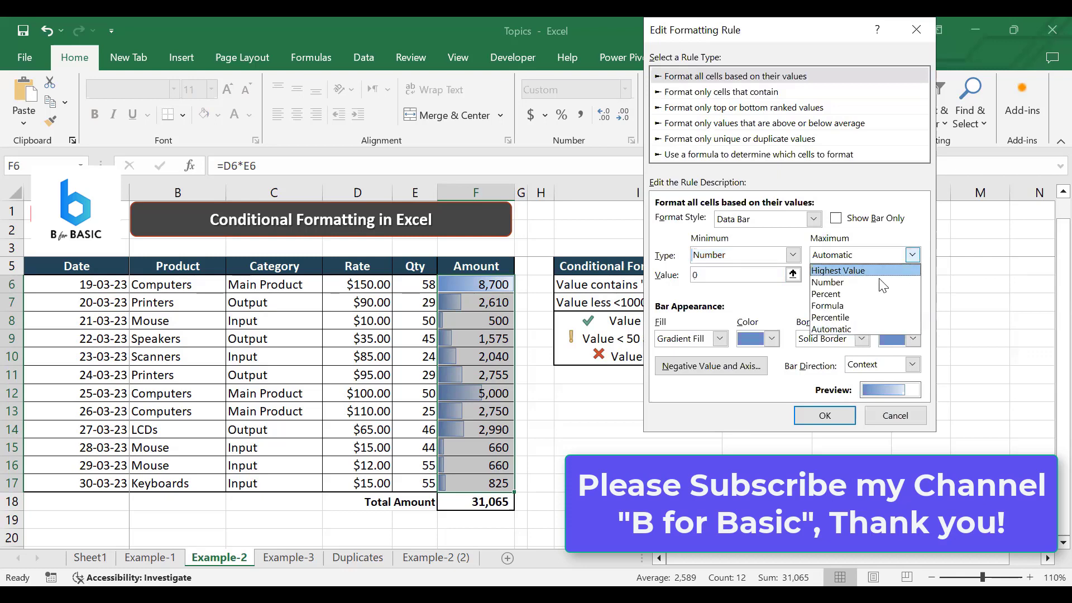
{"action": "left_click", "coordinate": [829, 281]}
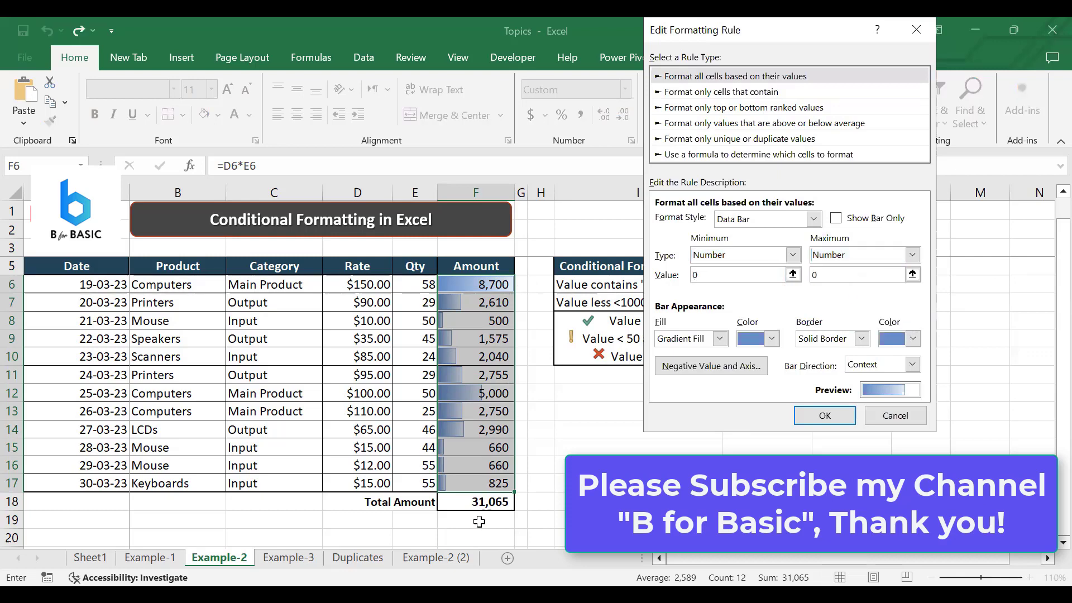
{"action": "mouse_move", "coordinate": [514, 456]}
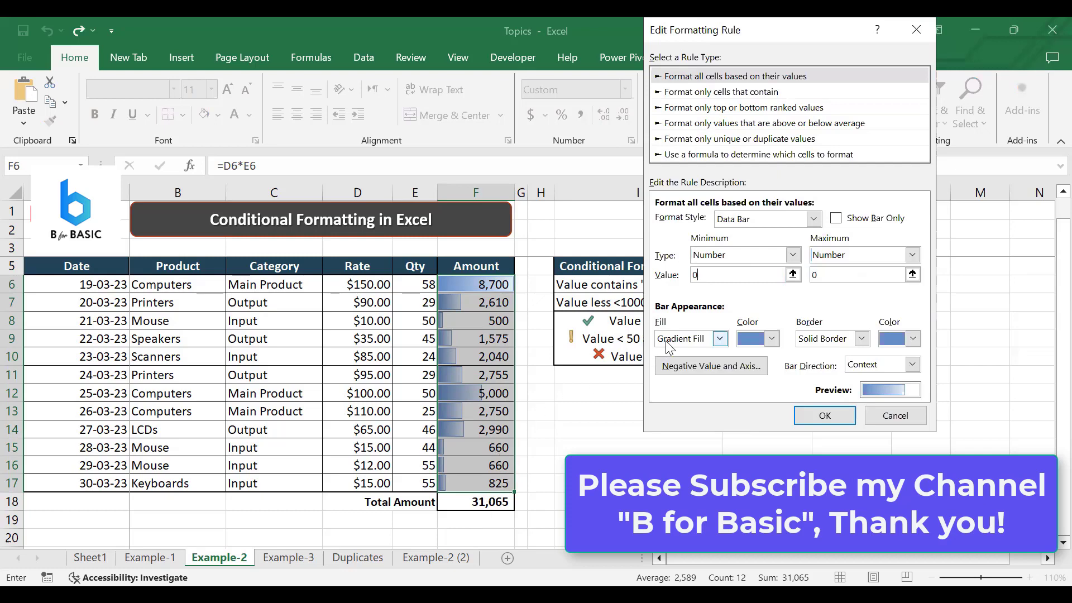
{"action": "left_click", "coordinate": [861, 275]}
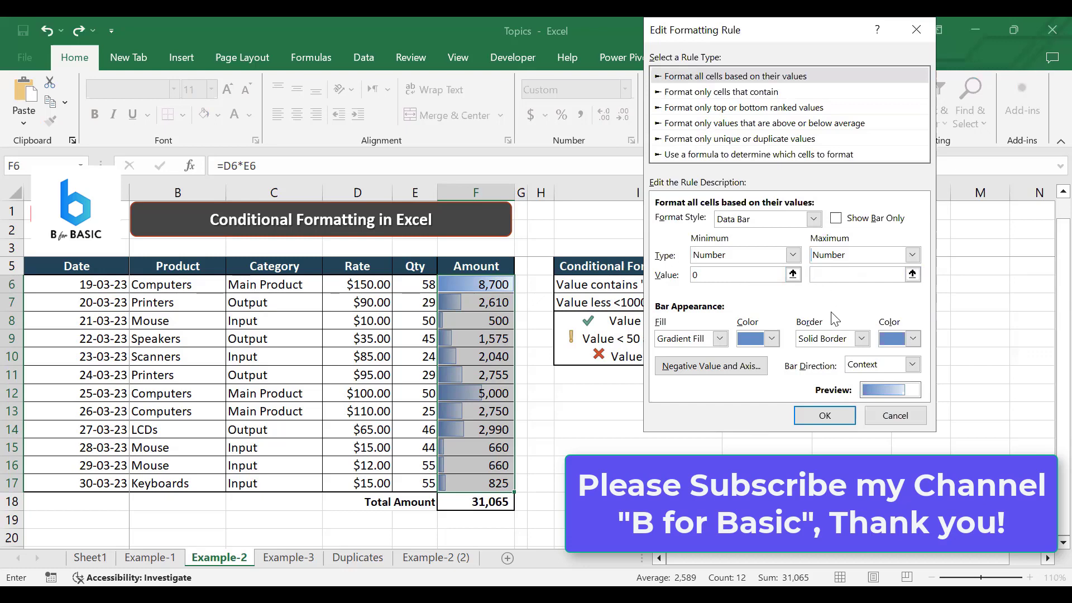
{"action": "type", "text": "10000"}
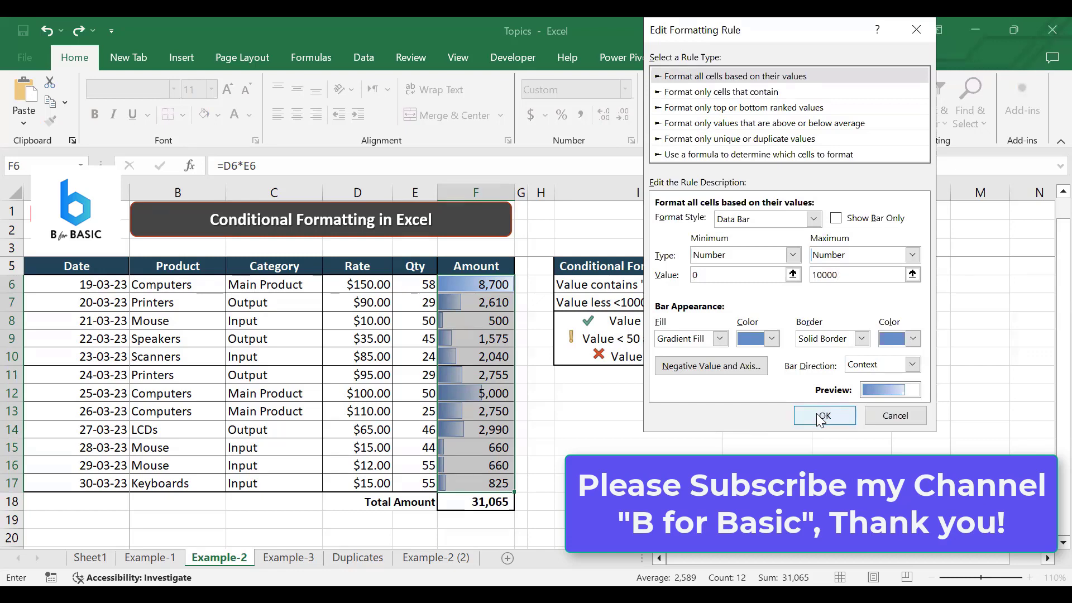
{"action": "left_click", "coordinate": [824, 415]}
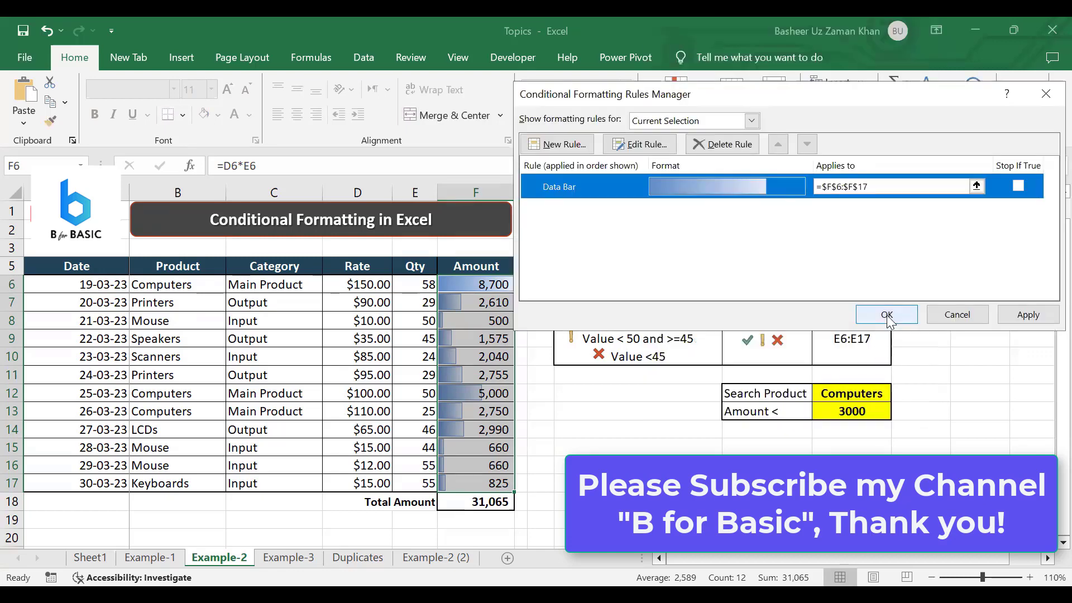
Step: Apply the edited rule so the Amount bars display against the fixed 0–10000 scale
{"action": "left_click", "coordinate": [885, 315]}
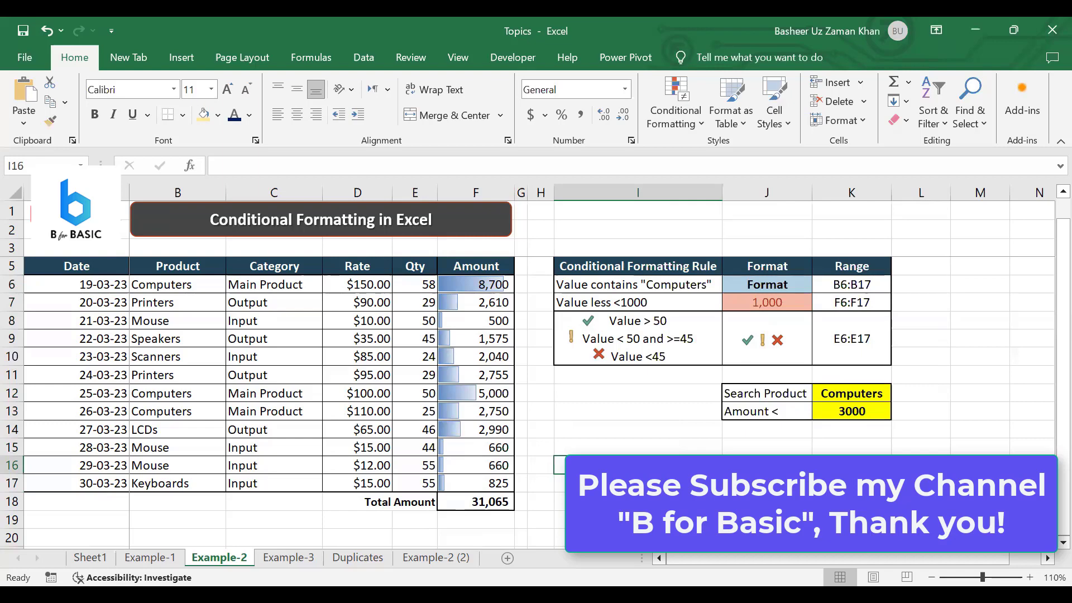
{"action": "mouse_move", "coordinate": [668, 51]}
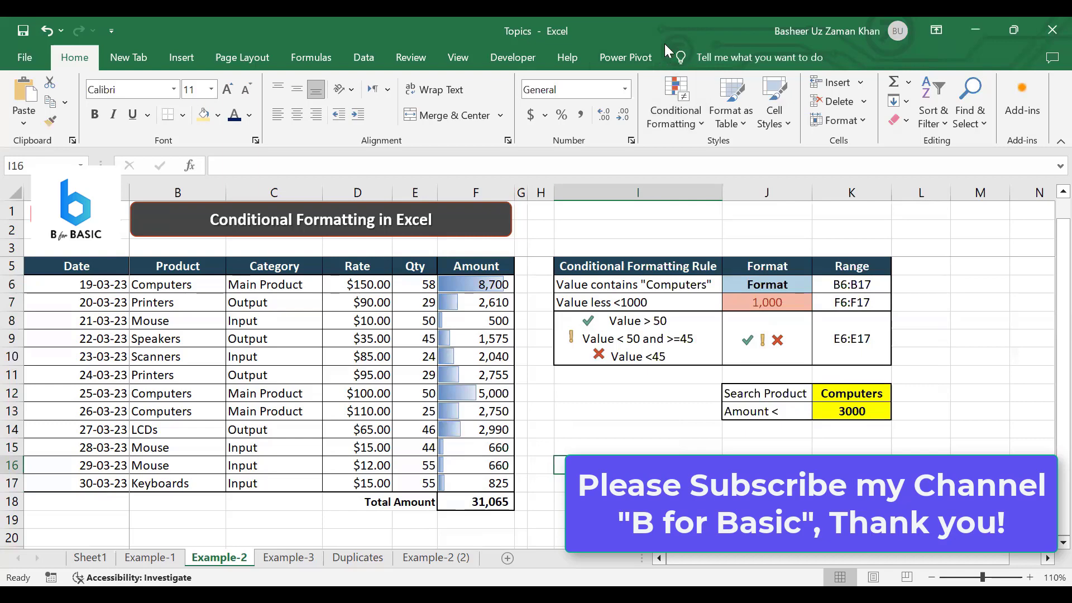